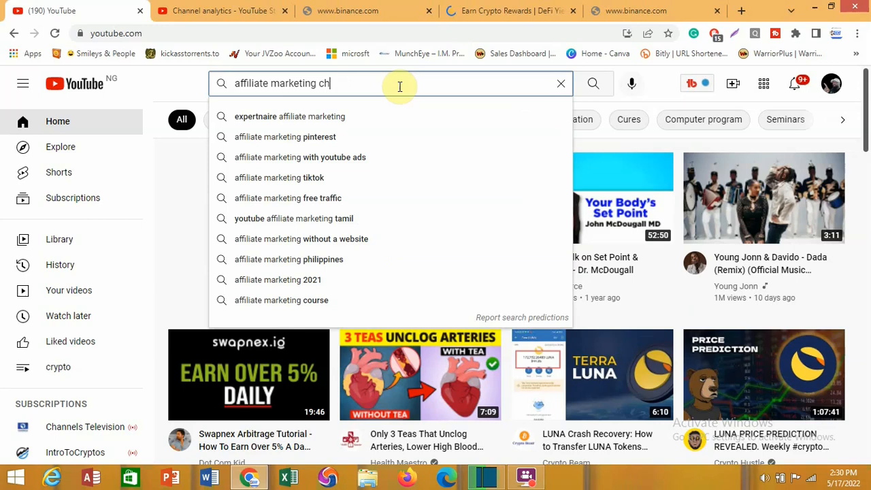
Clear the half-typed 'affiliate marketing' query, leaving the home feed with an empty search.
left_click(561, 83)
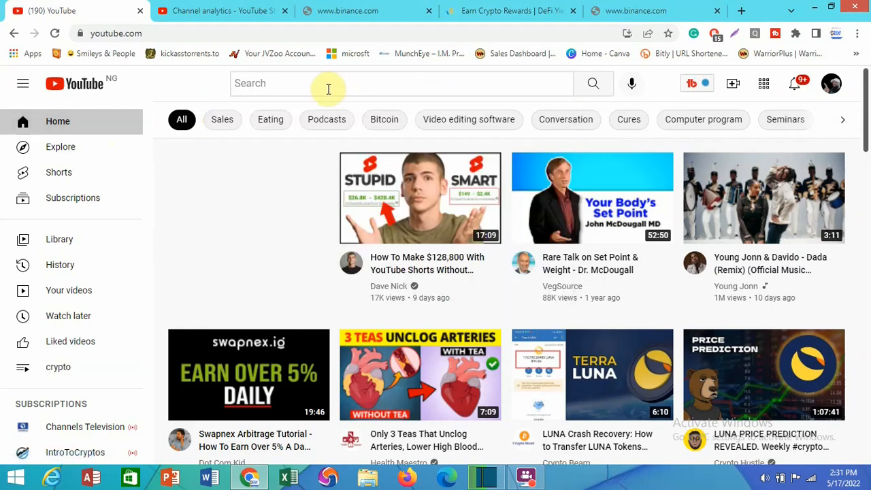
Search YouTube for 'affiliate youtube channel' via the matching suggestion to list video results.
left_click(327, 83)
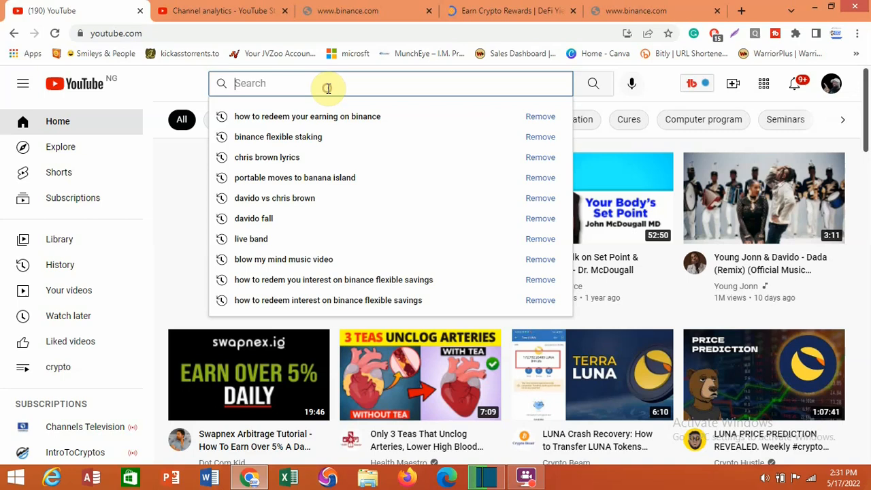
mouse_move(313, 88)
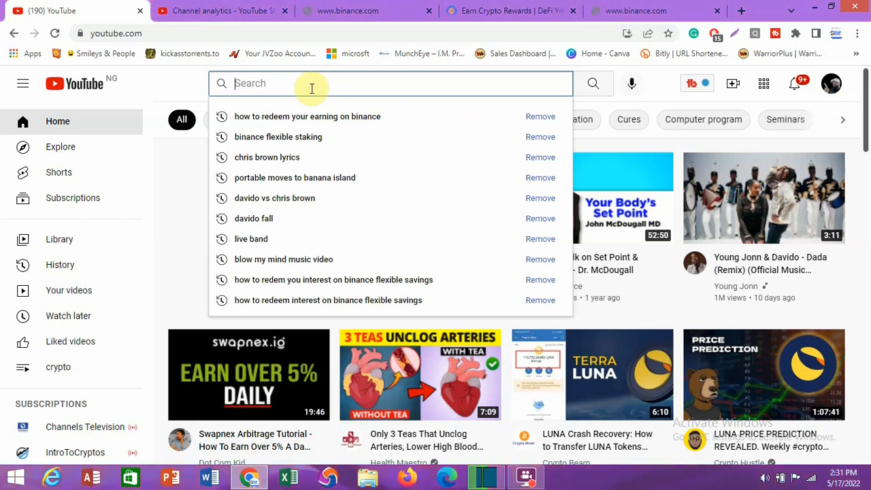
type("affiliate")
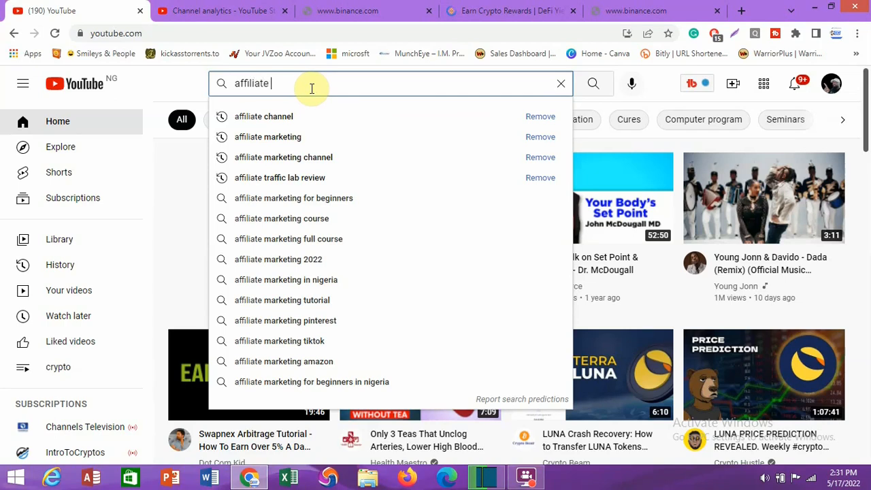
type("youtube channel")
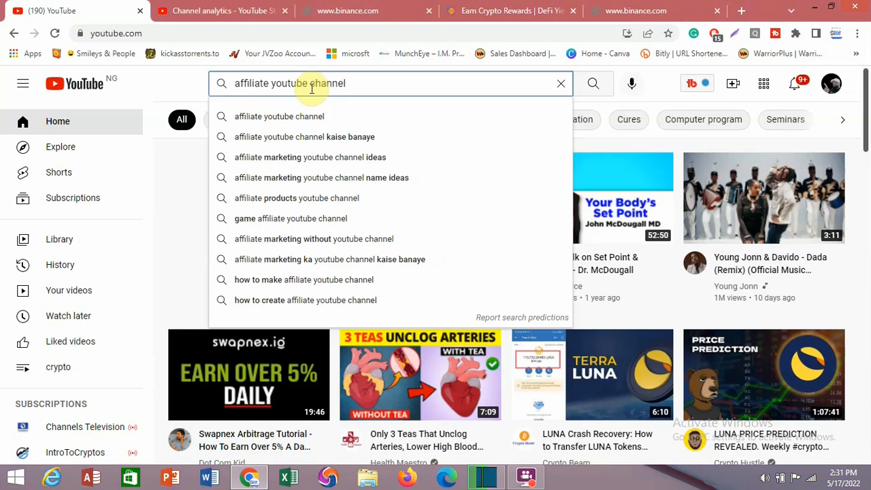
left_click(593, 83)
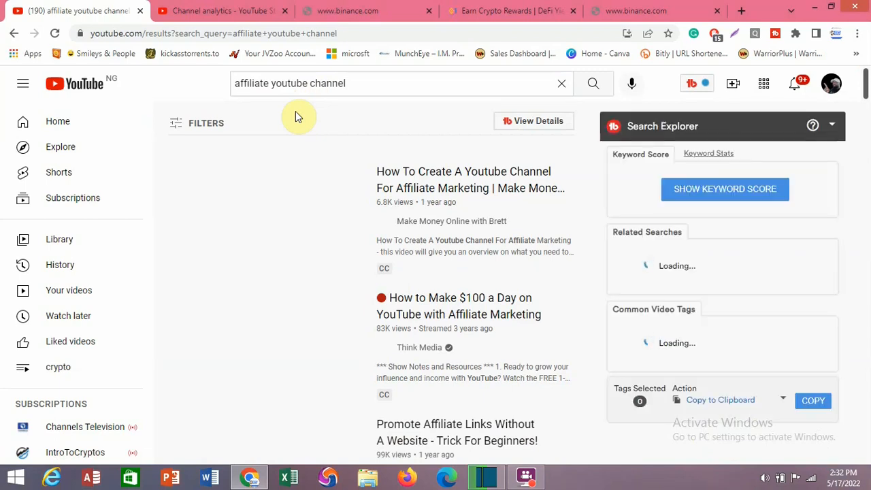
mouse_move(665, 145)
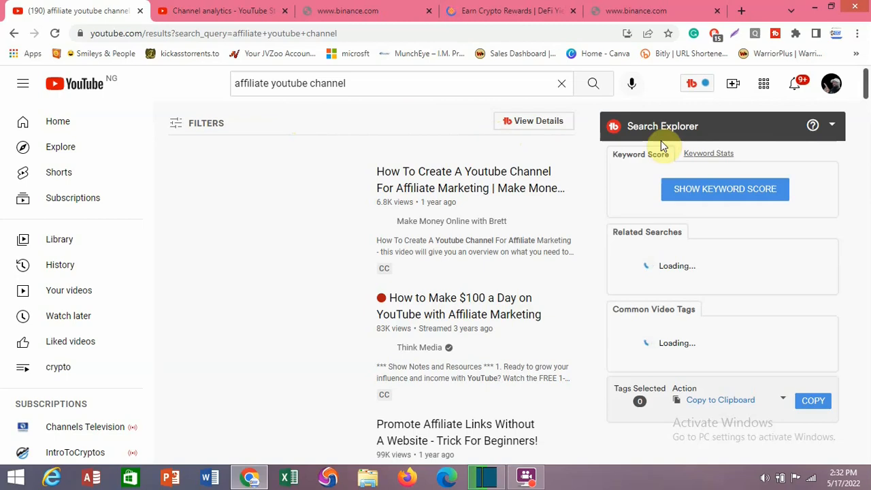
mouse_move(781, 131)
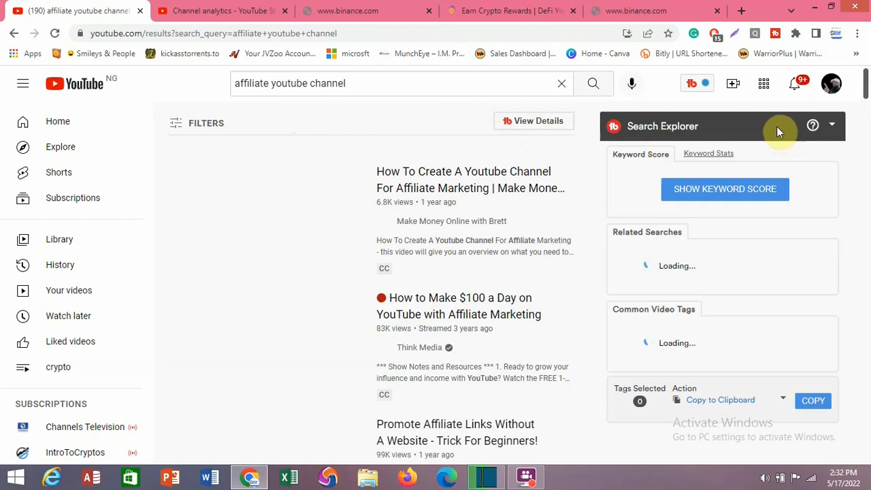
mouse_move(864, 88)
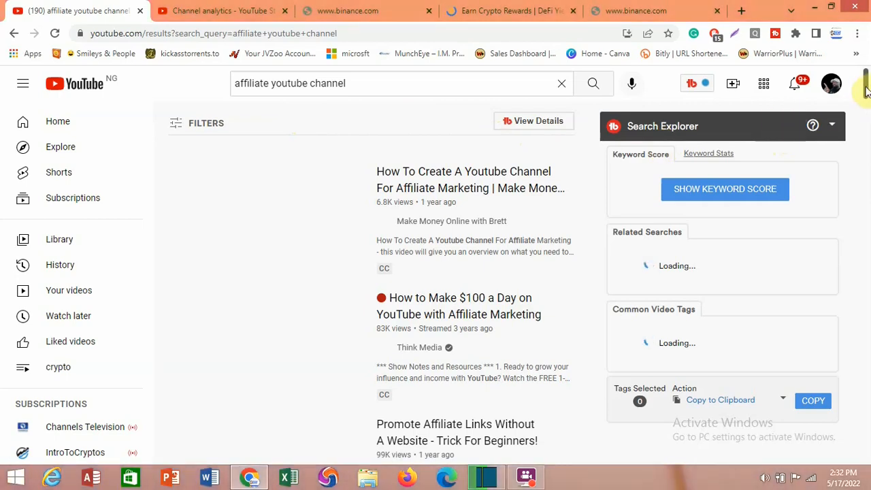
scroll("down", 3)
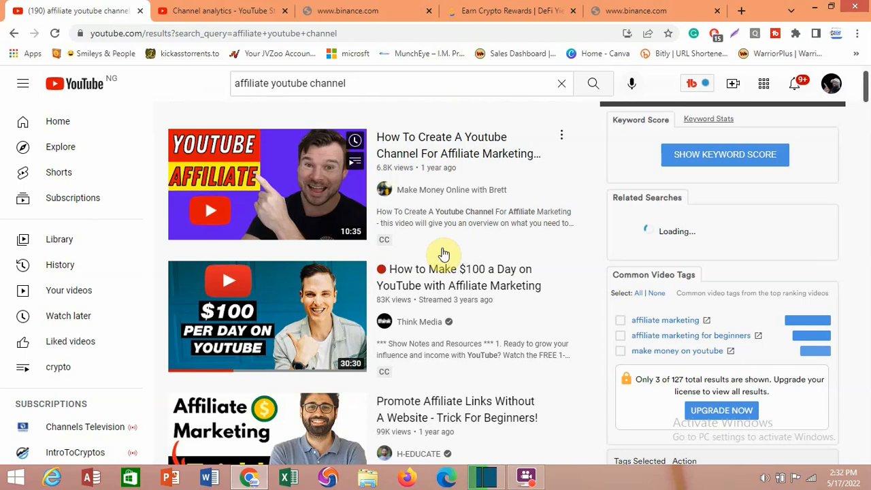
scroll("down", 3)
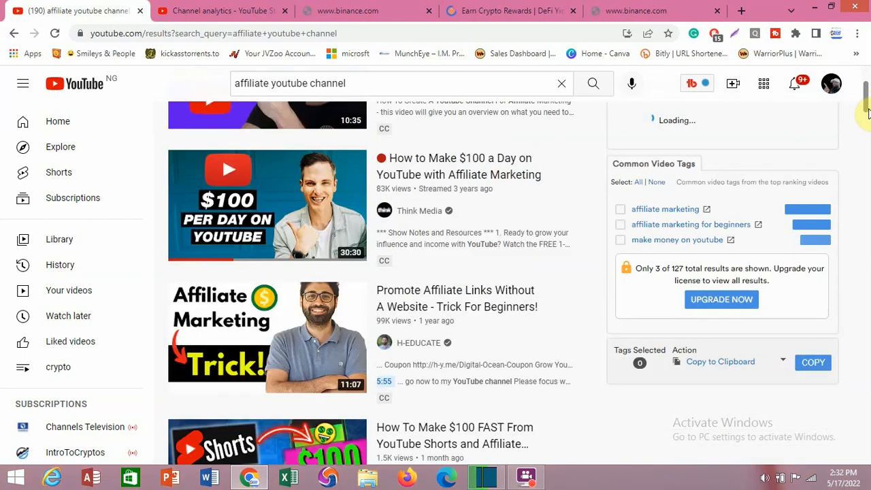
scroll("down", 3)
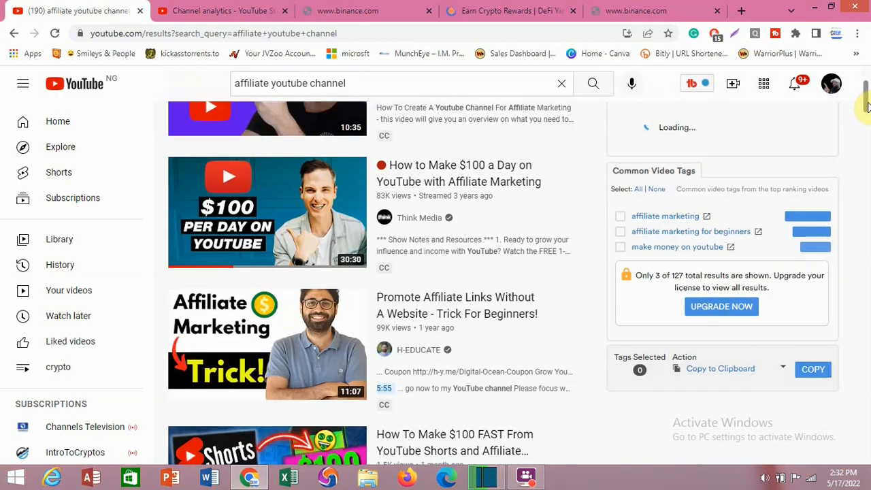
mouse_move(658, 246)
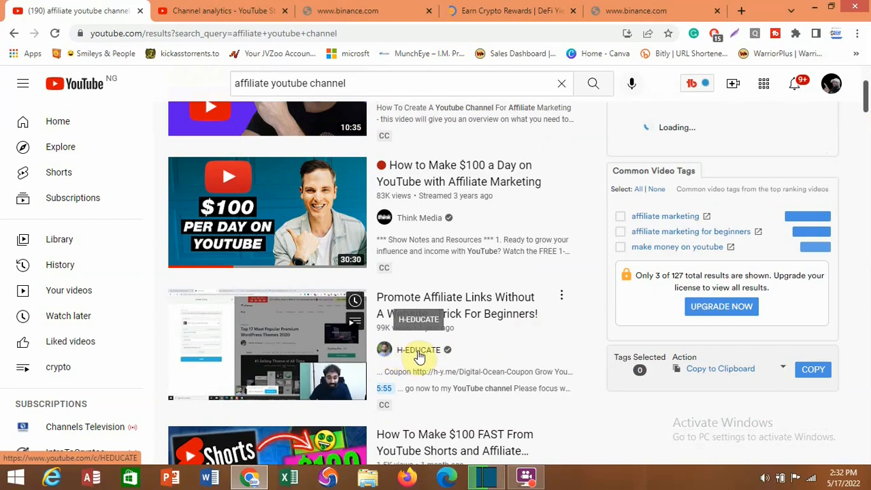
left_click(420, 348)
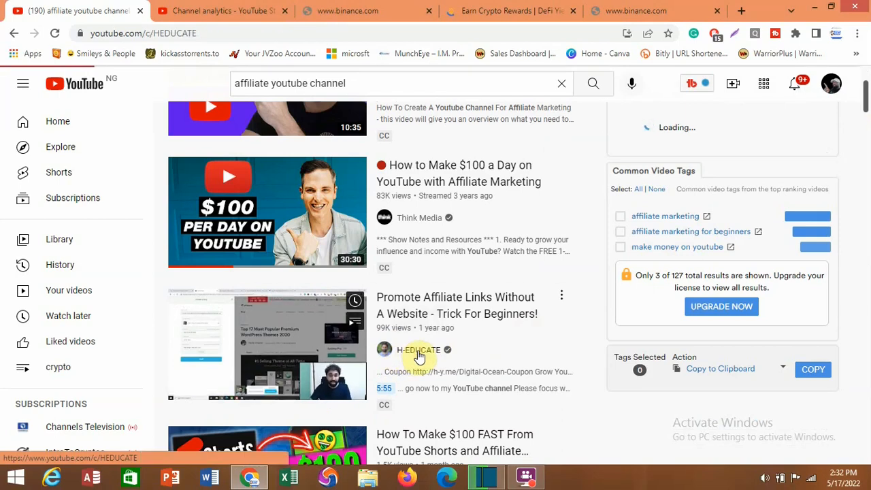
left_click(420, 348)
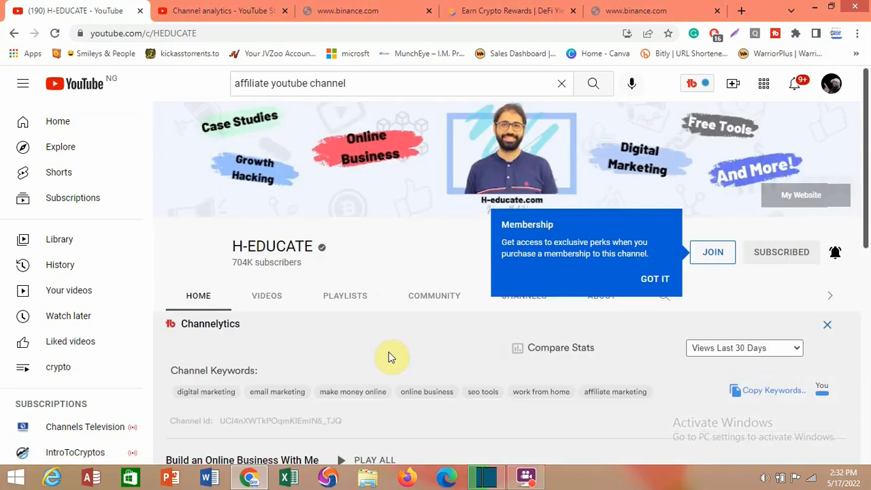
mouse_move(655, 279)
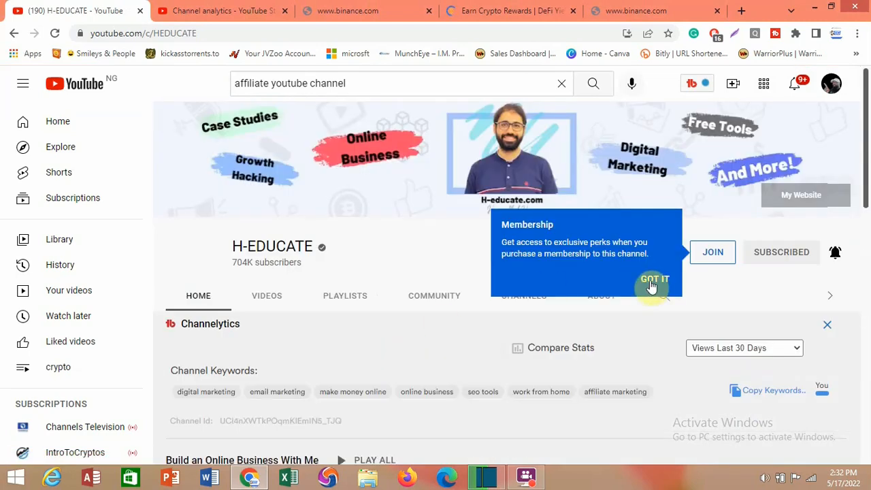
left_click(654, 279)
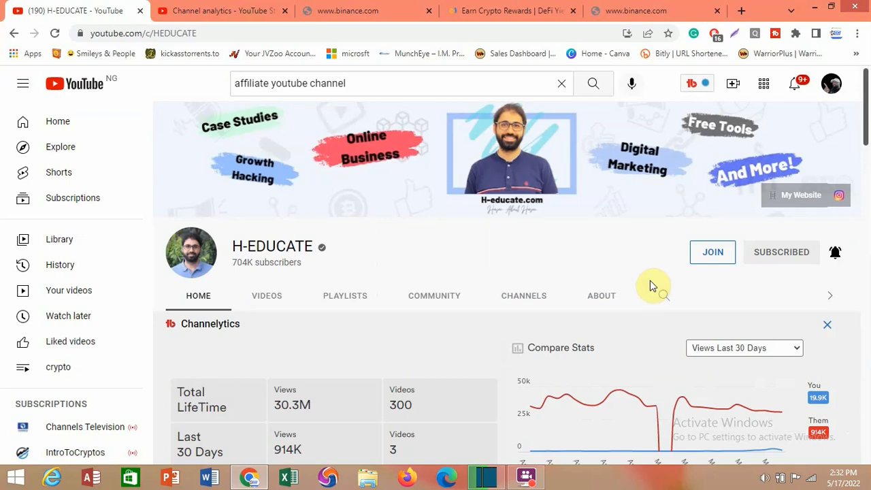
mouse_move(565, 302)
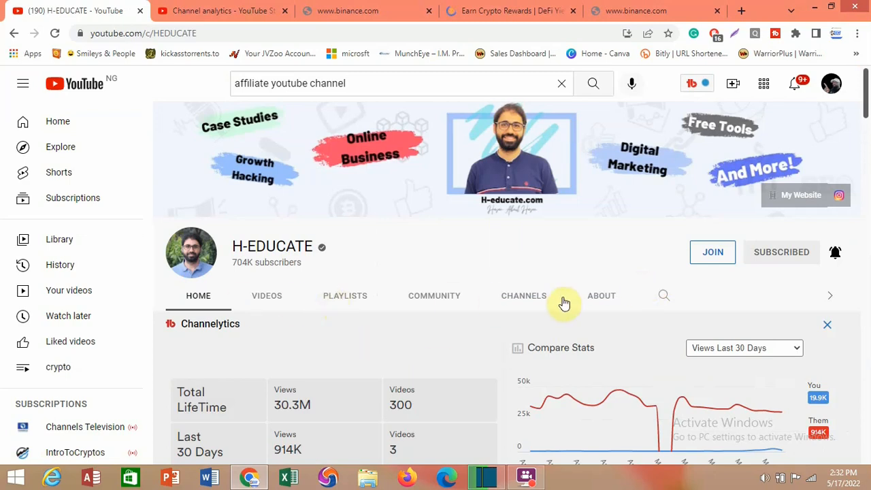
mouse_move(599, 296)
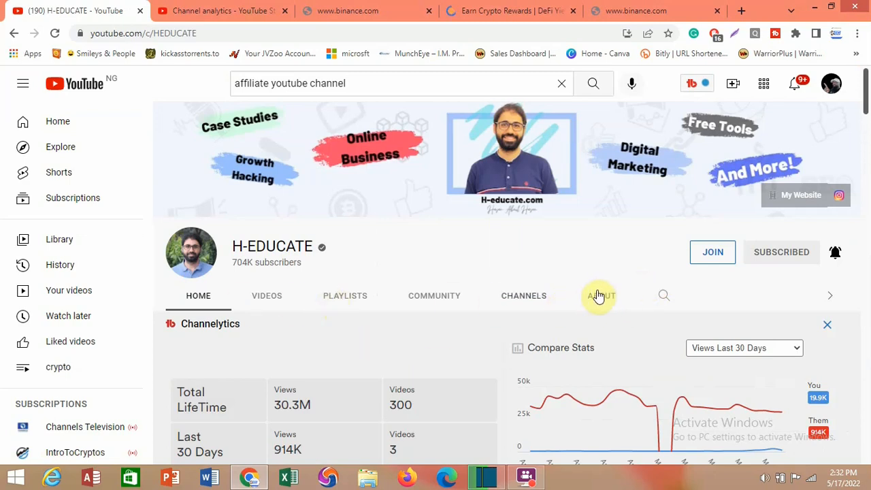
mouse_move(556, 316)
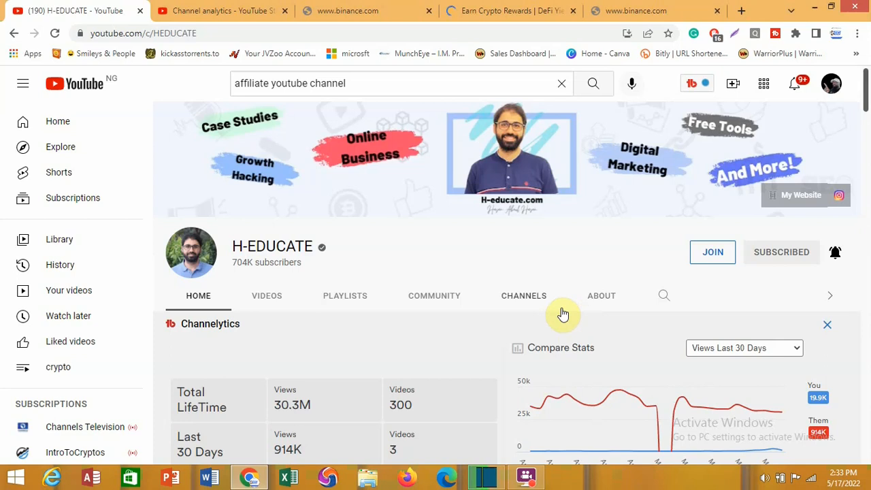
mouse_move(747, 264)
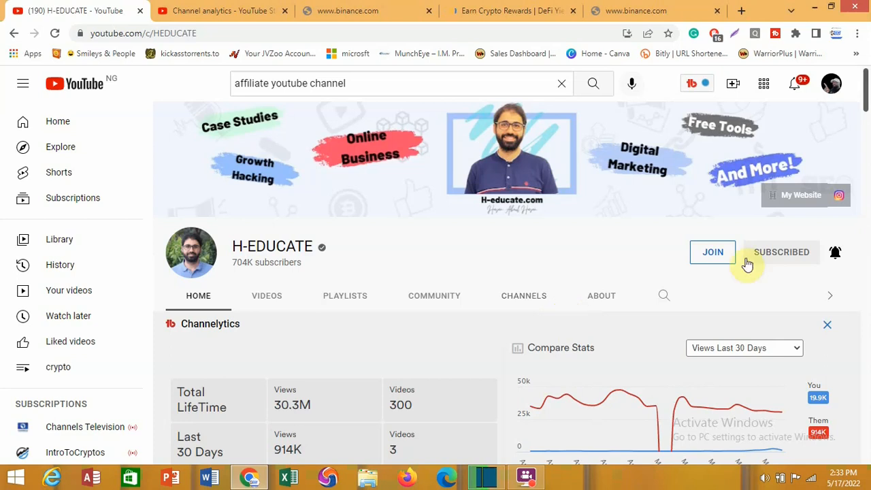
mouse_move(590, 305)
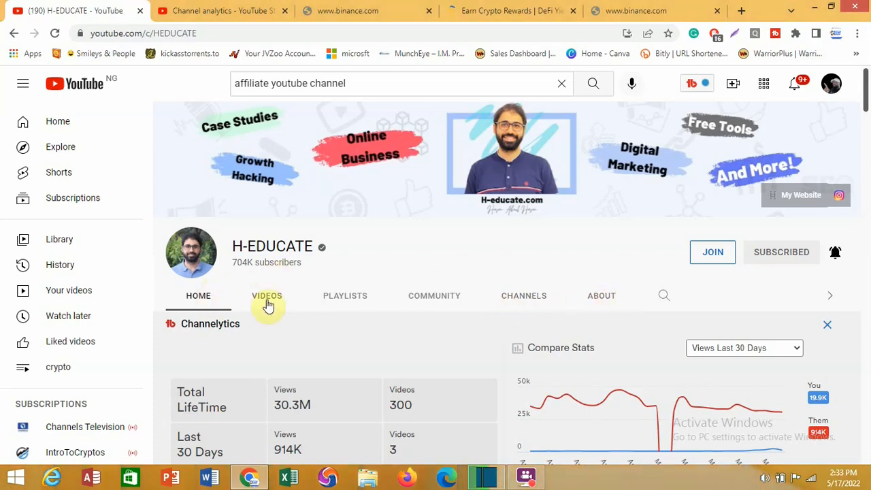
mouse_move(524, 302)
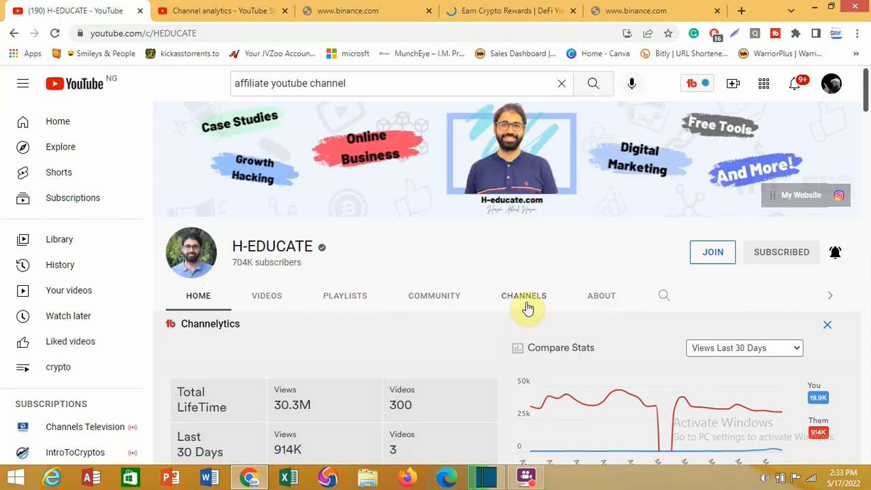
Show H-EDUCATE's About page scrolled to the Details section with View Email Address.
left_click(601, 296)
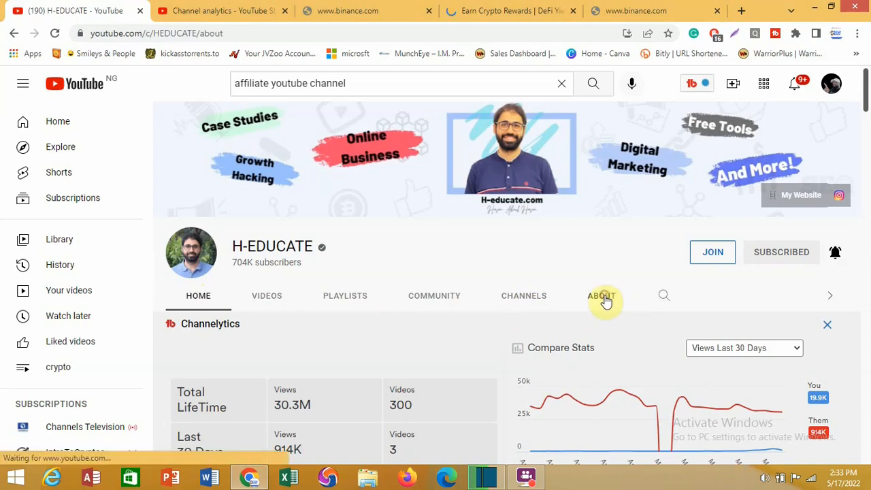
left_click(602, 295)
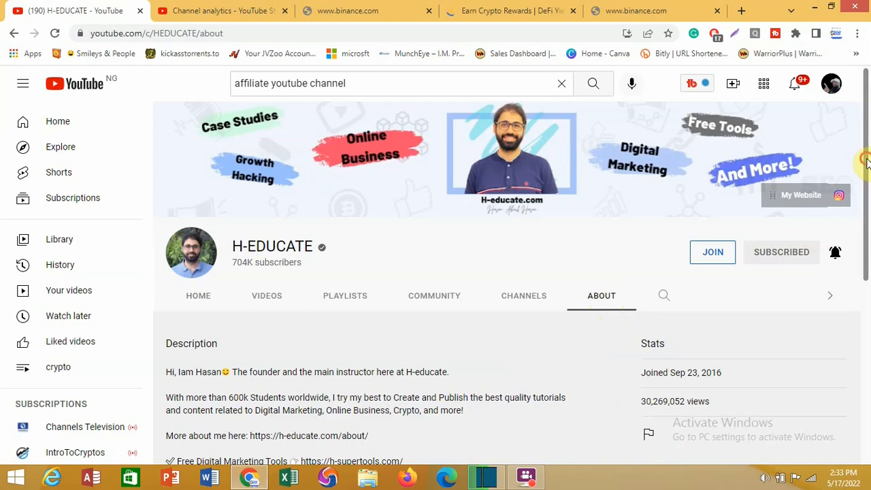
scroll("down", 3)
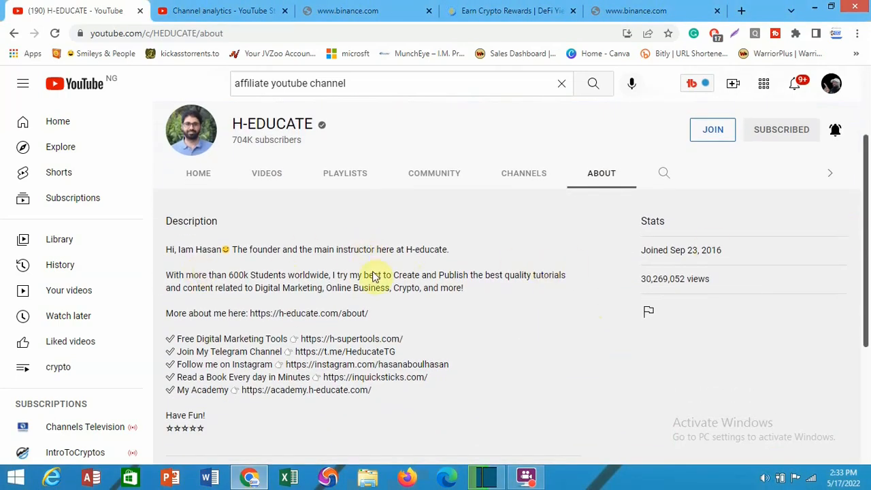
mouse_move(784, 199)
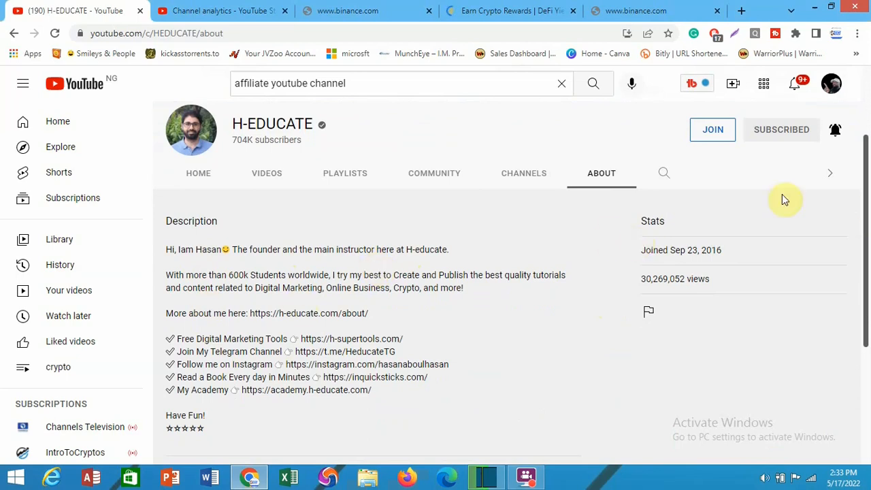
scroll("down", 3)
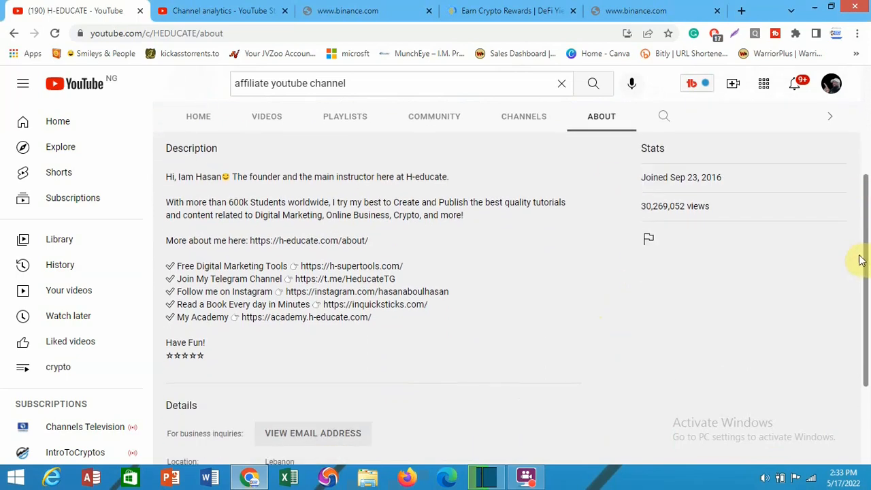
scroll("down", 3)
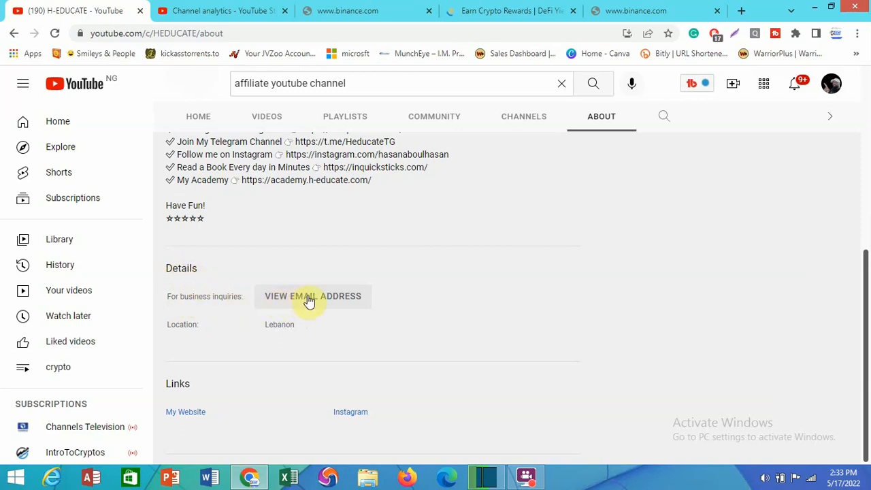
mouse_move(258, 343)
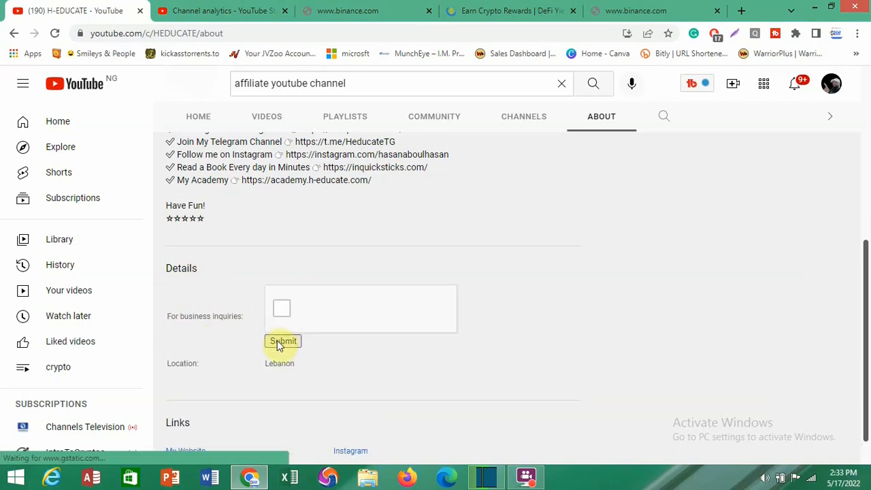
Reveal the business inquiry email by ticking 'I'm not a robot' and submitting the reCAPTCHA.
left_click(282, 308)
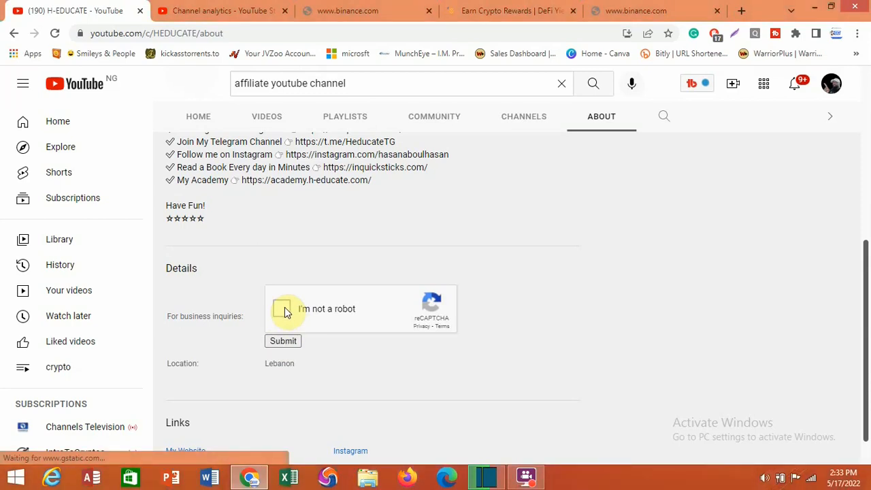
left_click(284, 311)
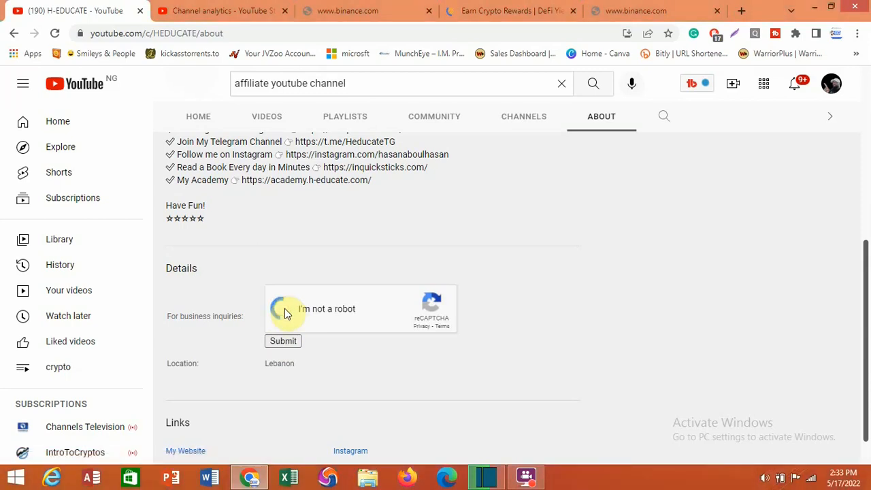
left_click(285, 309)
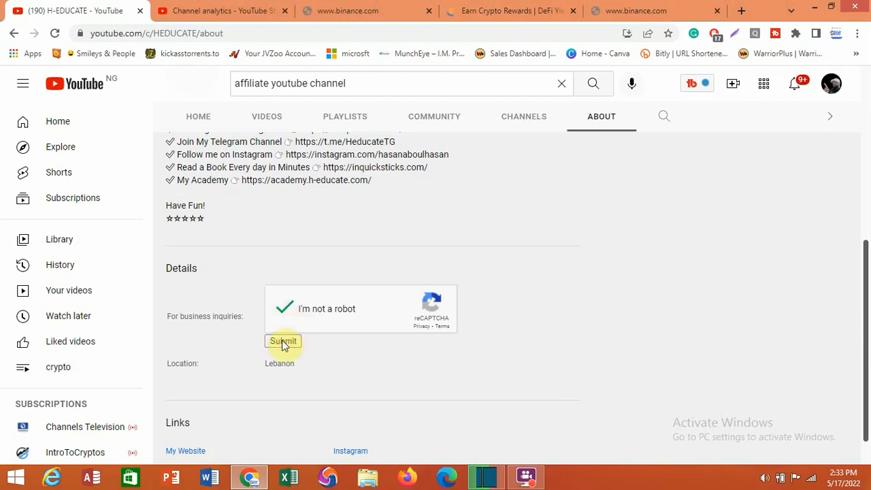
left_click(283, 340)
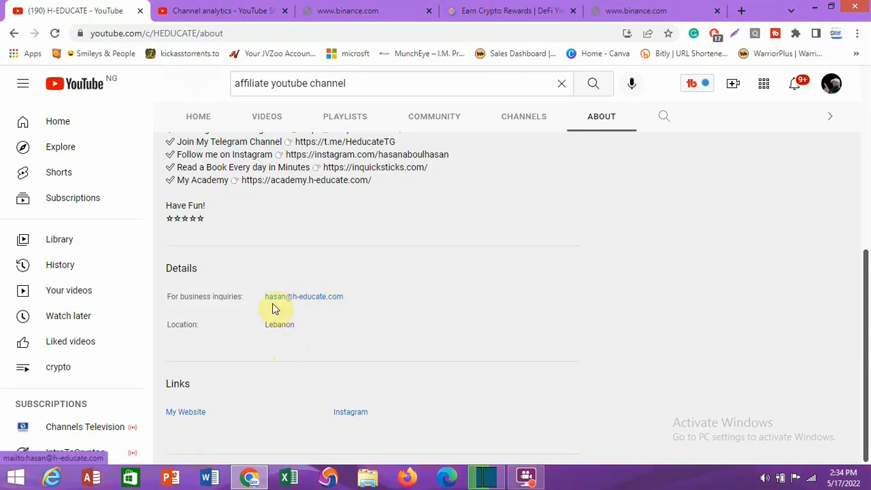
mouse_move(305, 305)
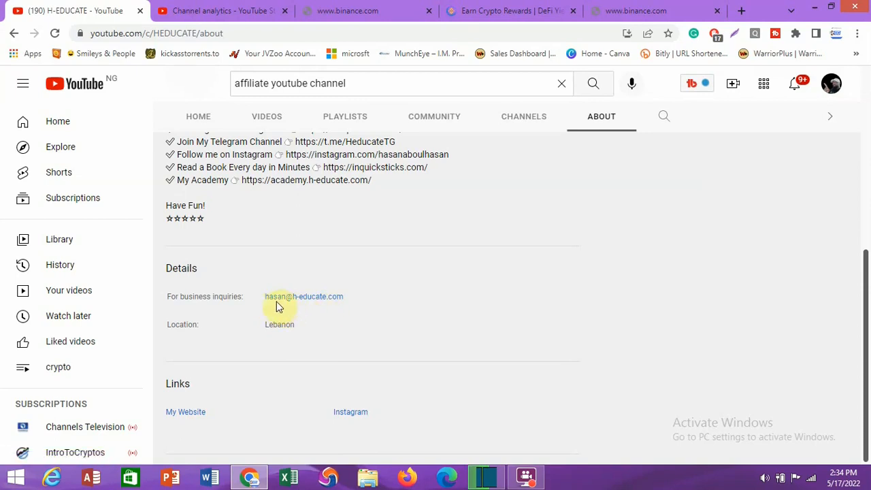
mouse_move(315, 312)
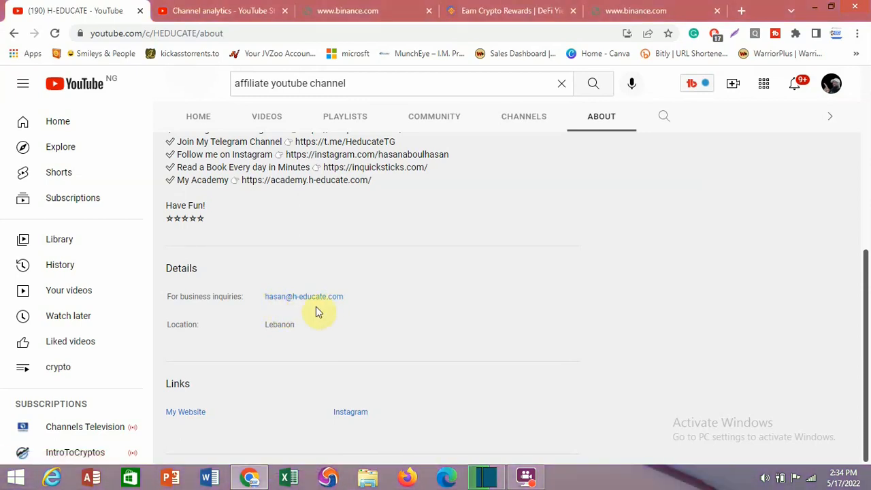